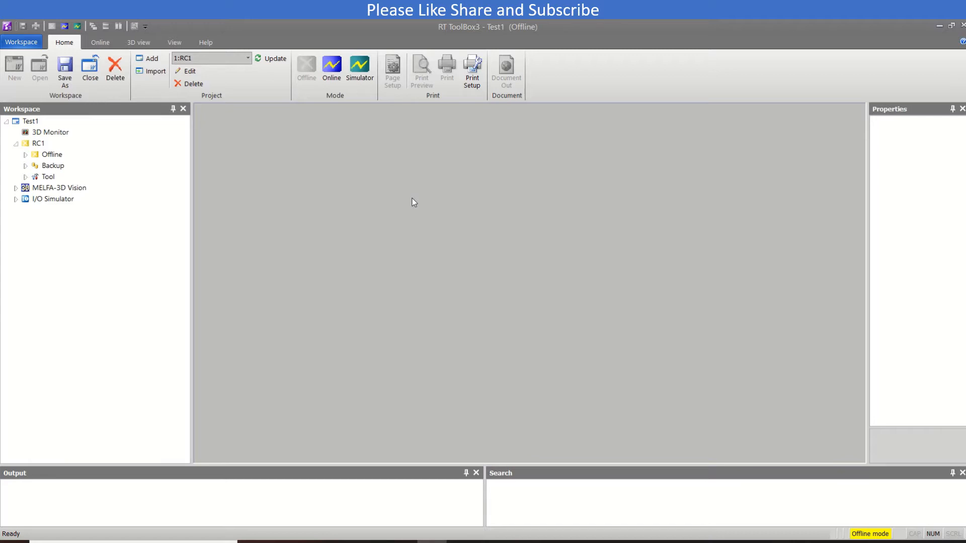
Start the simulator so Test1's controller RC1 runs in simulation mode
left_click(359, 68)
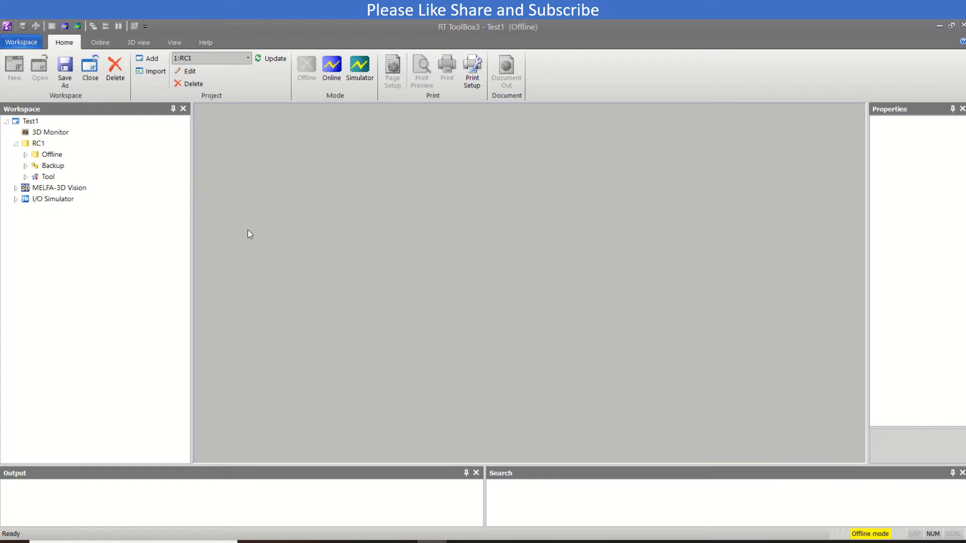
mouse_move(308, 213)
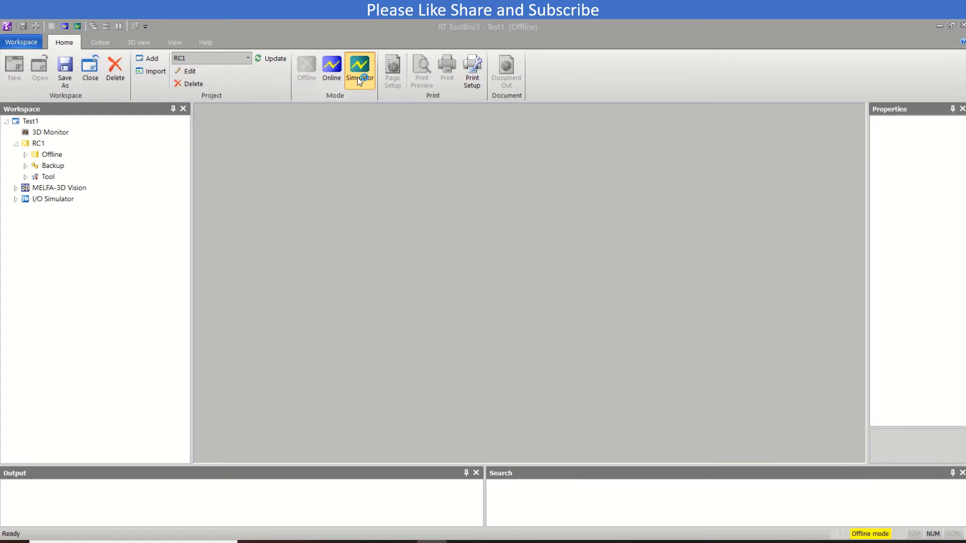
left_click(359, 69)
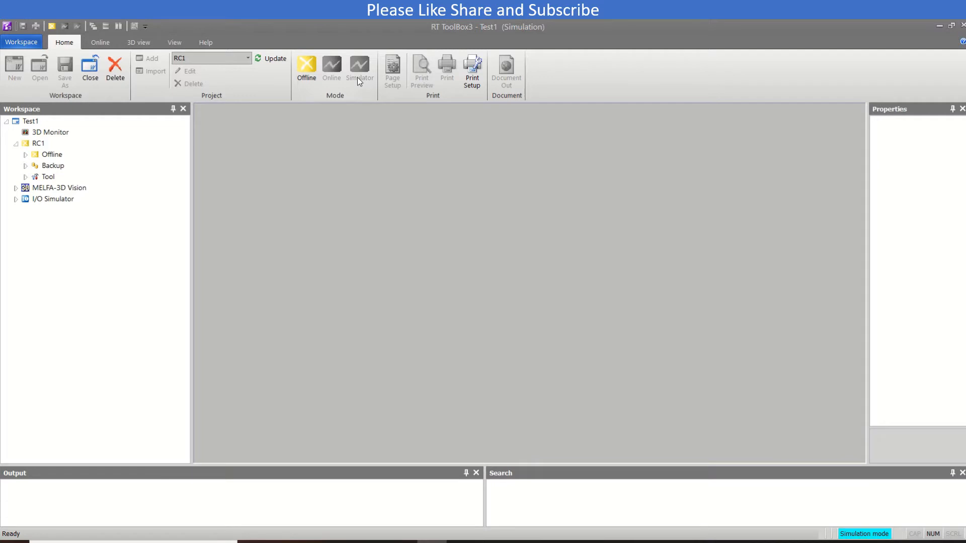
Confirm the simulation start, then open and maximize the robot's 3D Monitor
left_click(360, 66)
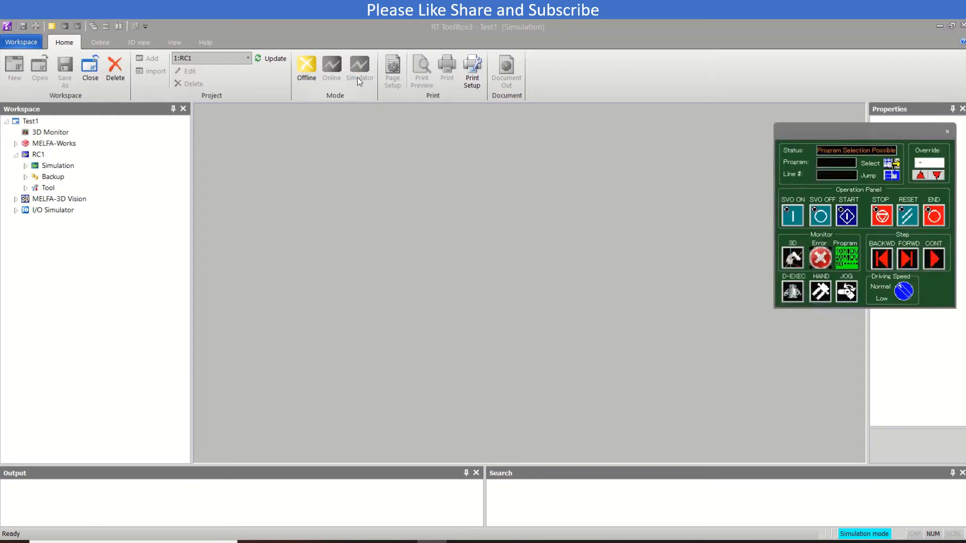
double_click(51, 132)
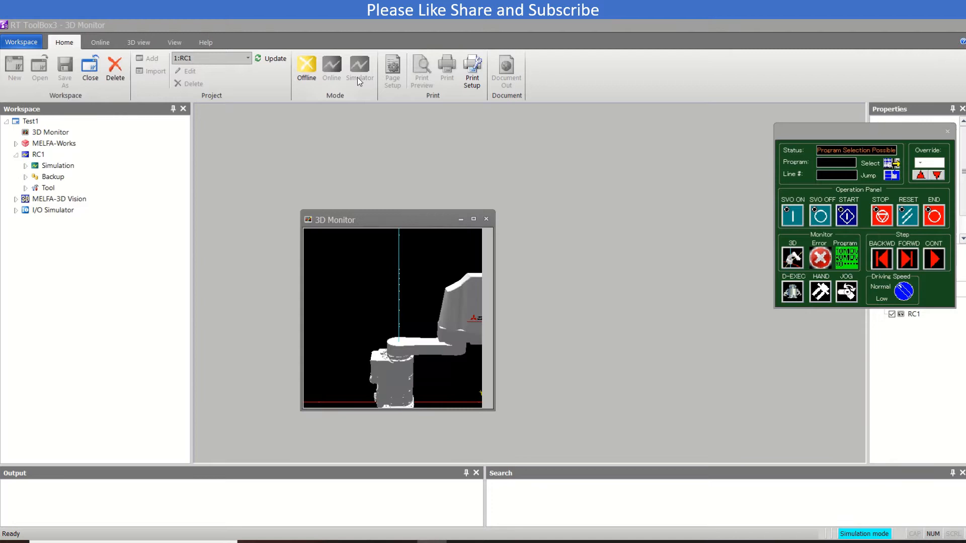
left_click(138, 42)
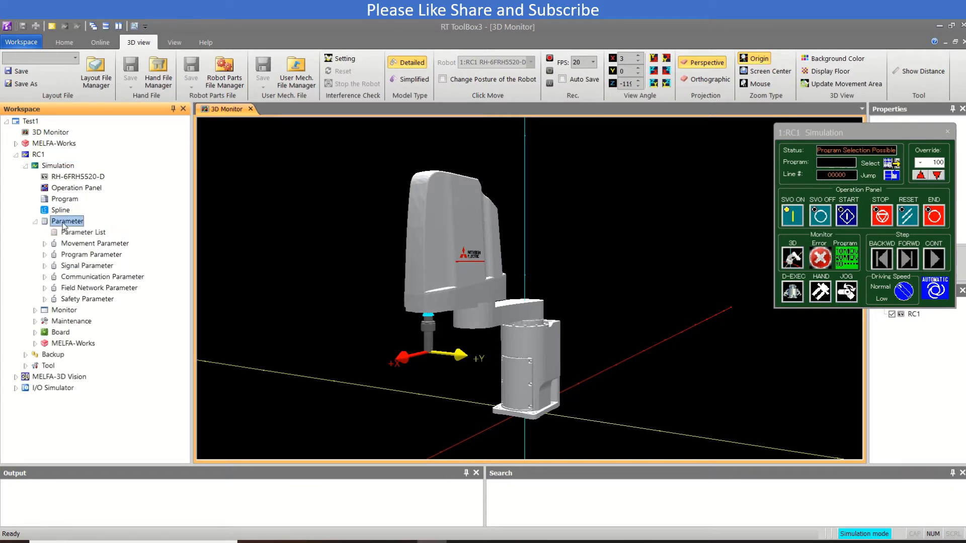
Expand Signal Parameter and open General1 assignments showing START 3, SRVON 4, IOENA 5
left_click(88, 265)
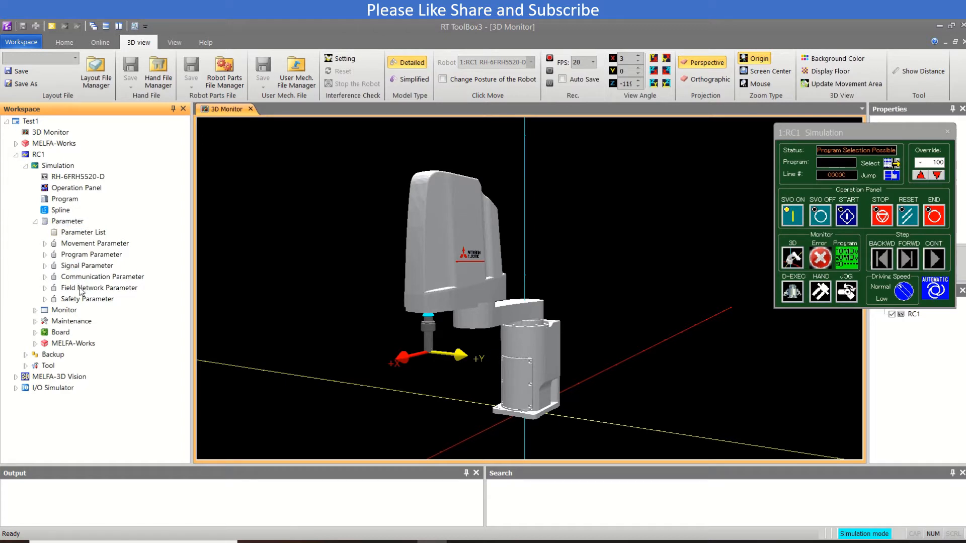
left_click(87, 266)
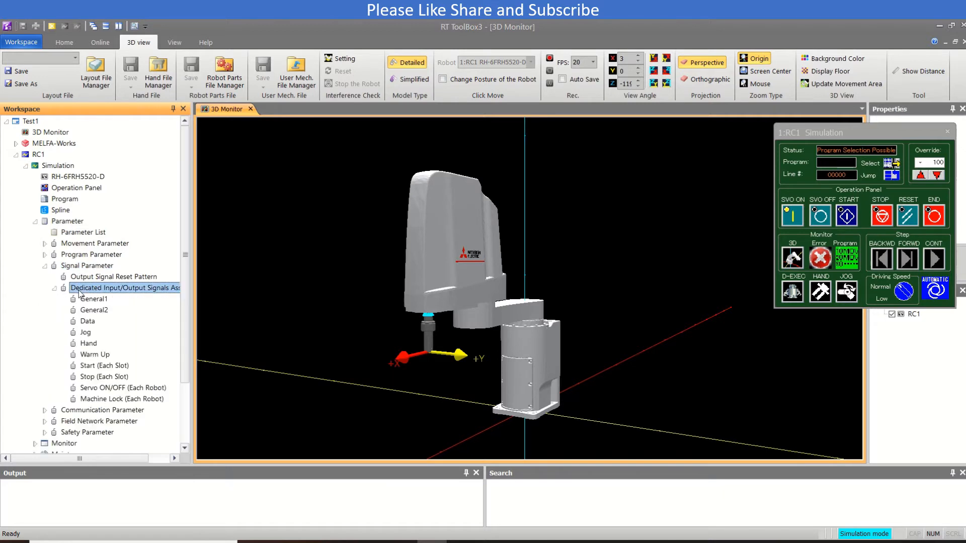
mouse_move(126, 301)
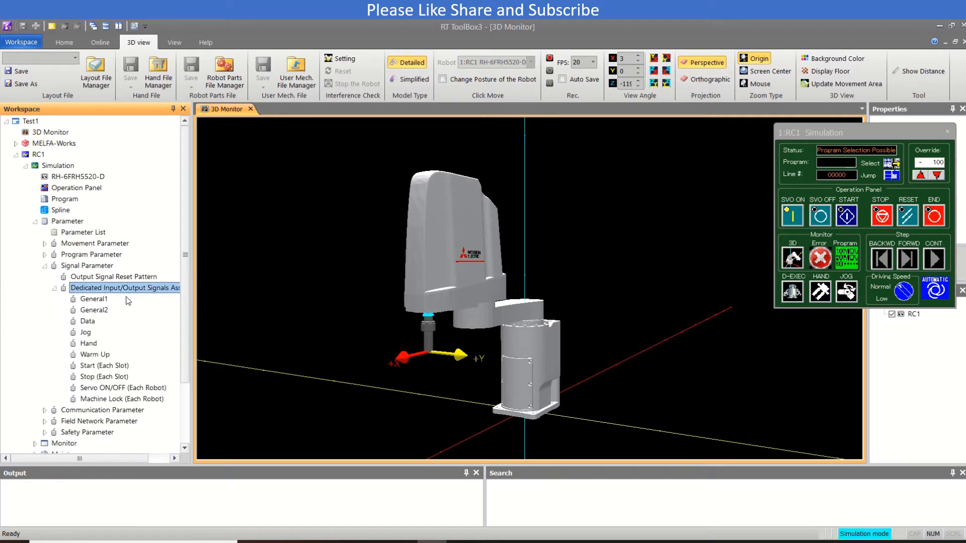
double_click(93, 301)
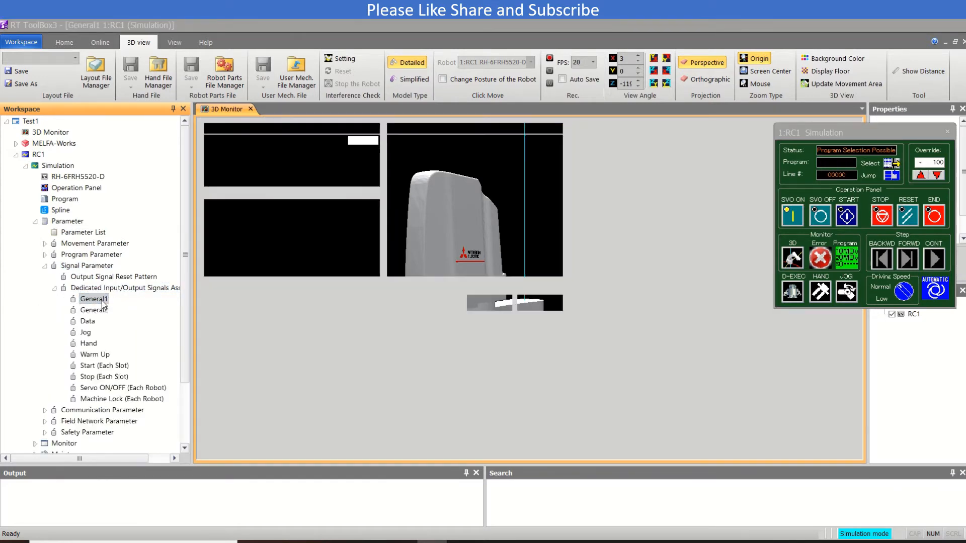
double_click(92, 299)
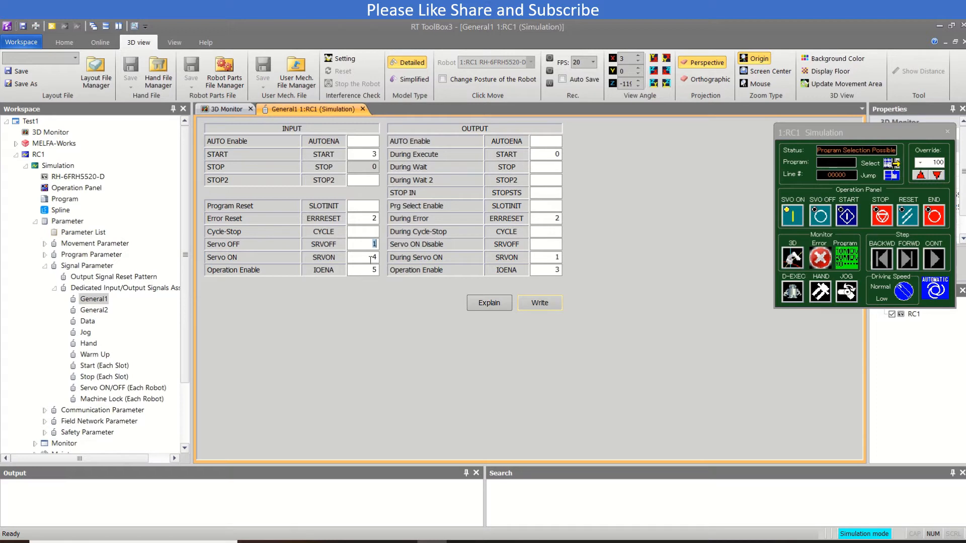
left_click(362, 270)
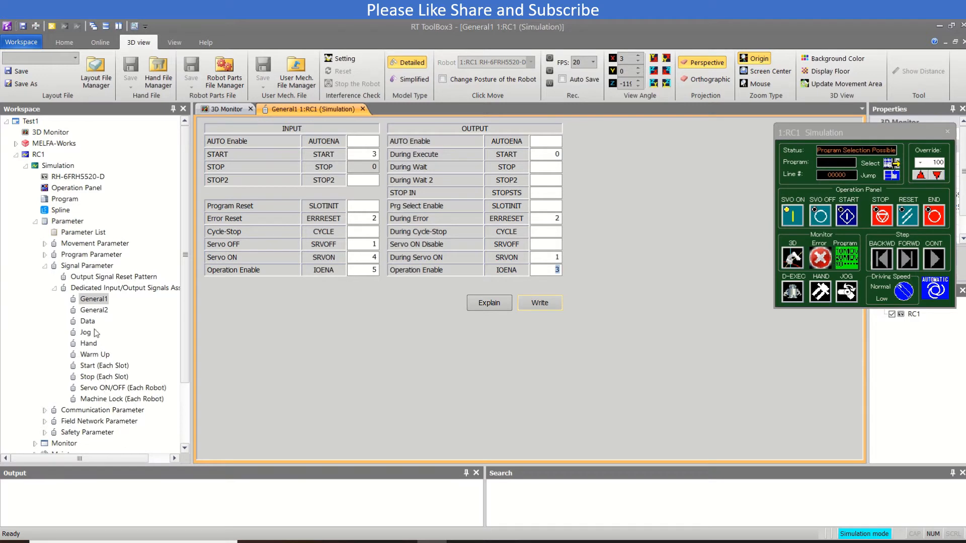
mouse_move(100, 315)
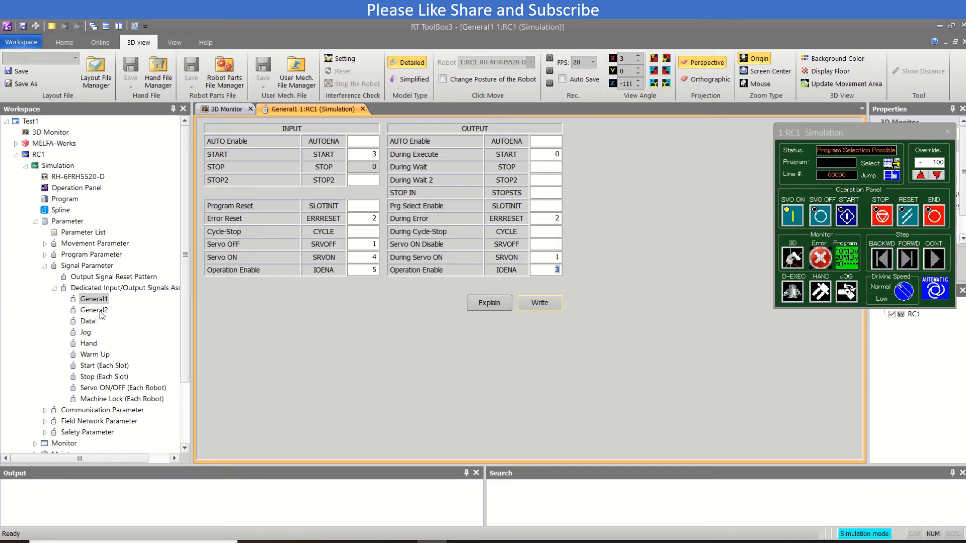
Open General2 assignments, set Move Home input to 10, and select the H-Error output field
double_click(93, 310)
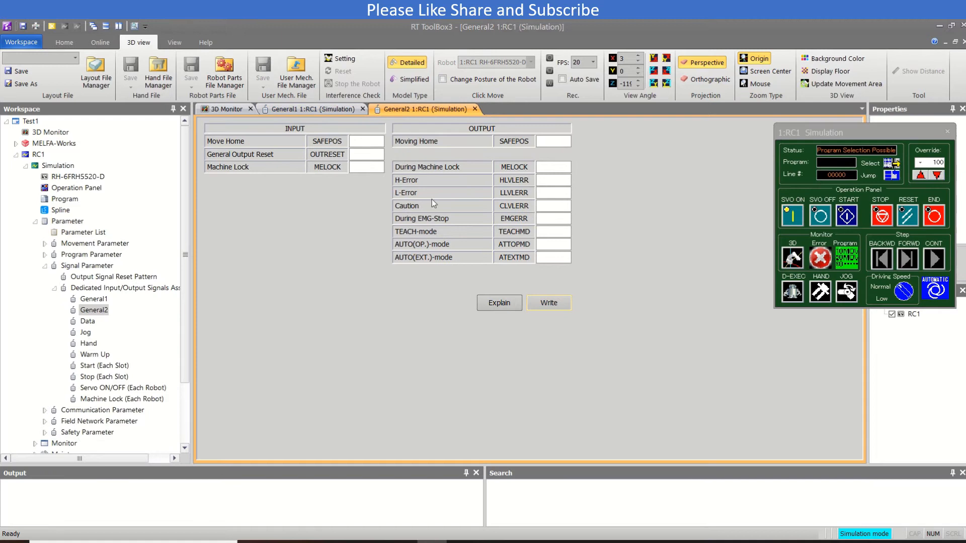
mouse_move(439, 182)
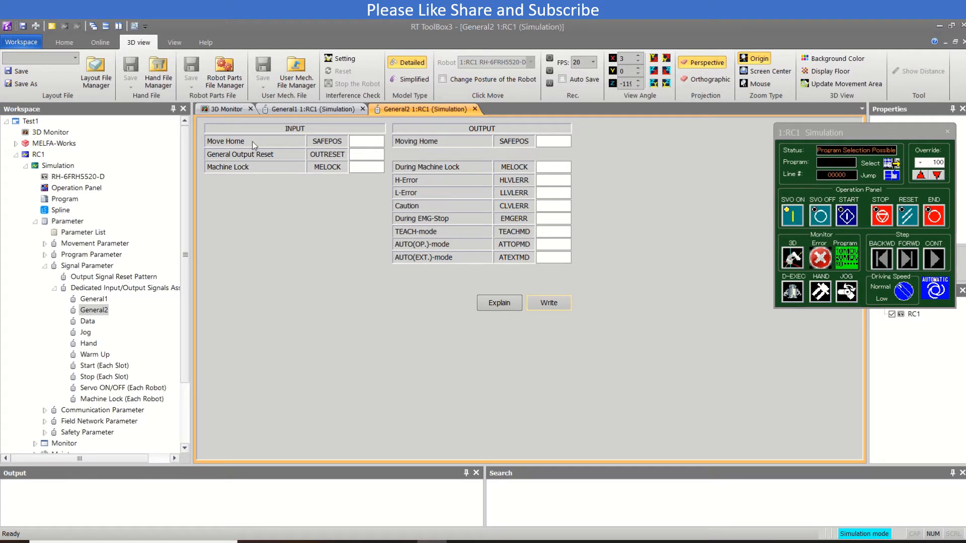
mouse_move(326, 151)
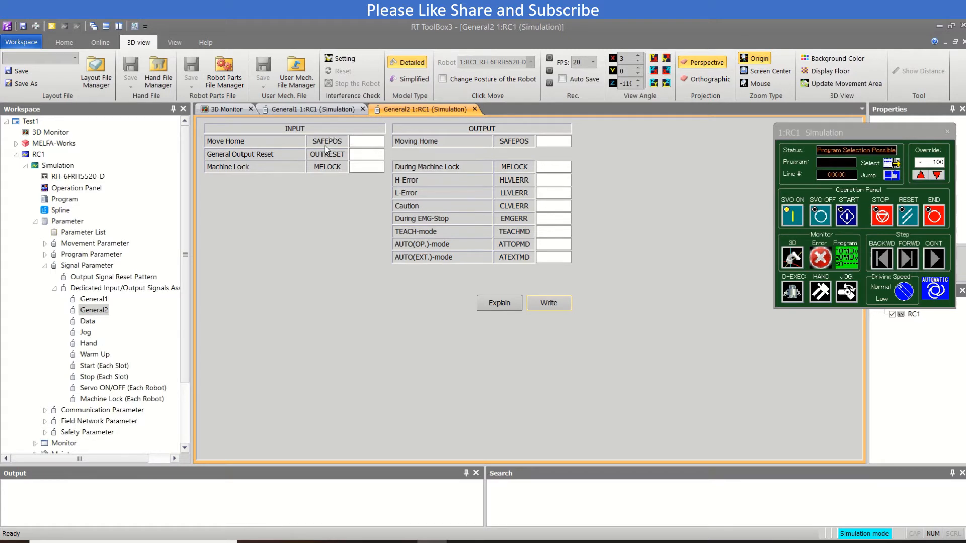
left_click(367, 140)
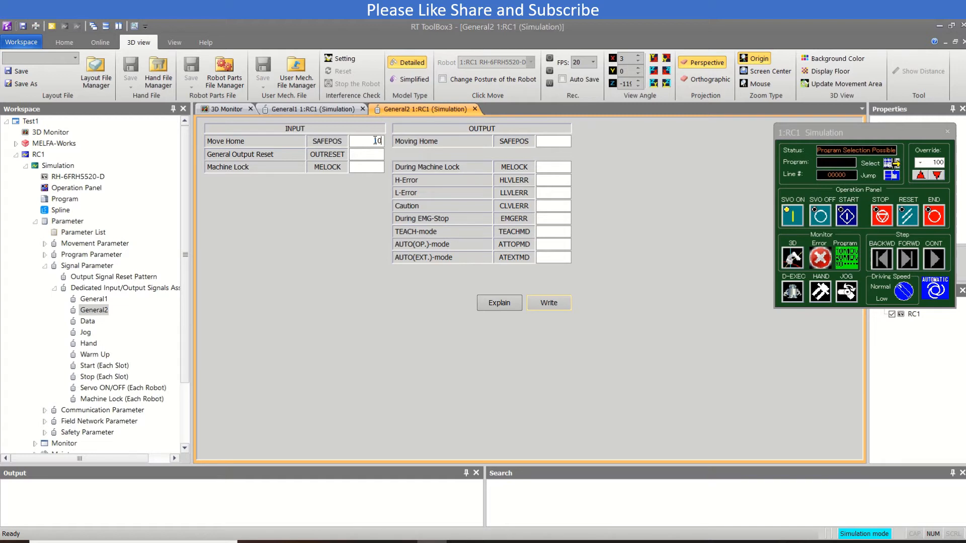
type("10")
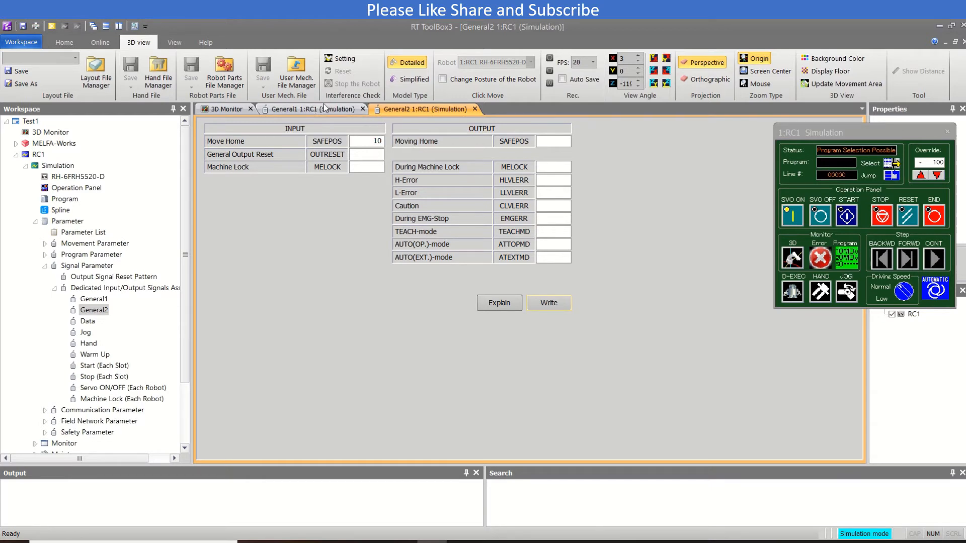
left_click(309, 109)
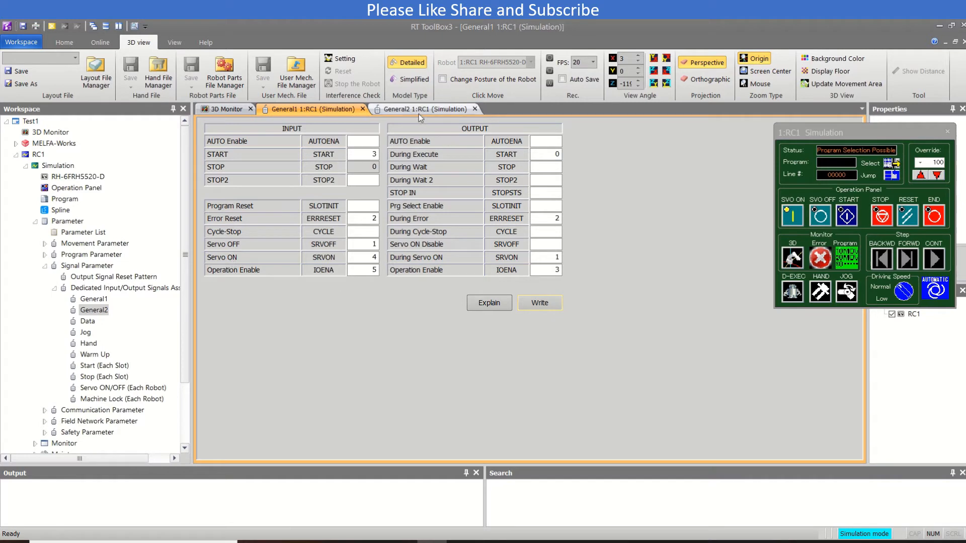
left_click(422, 109)
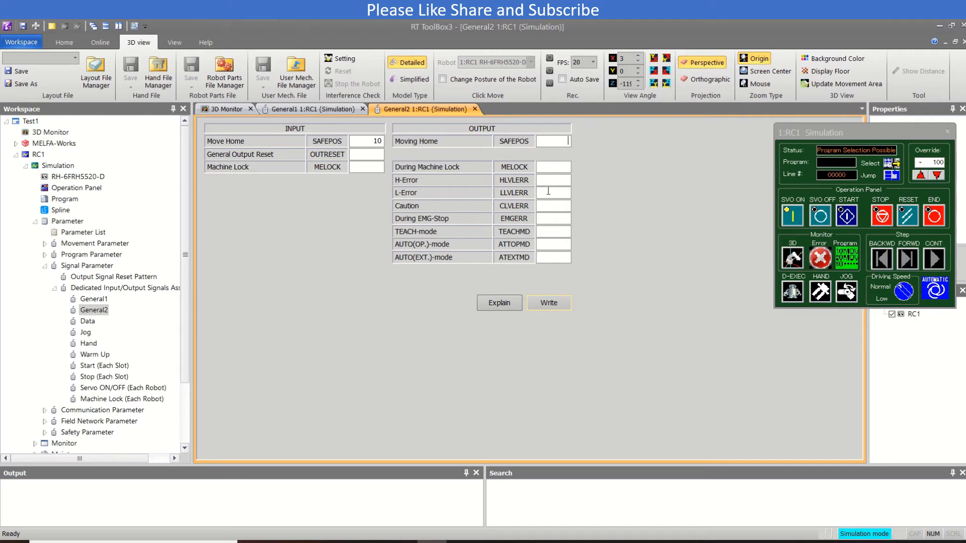
mouse_move(410, 188)
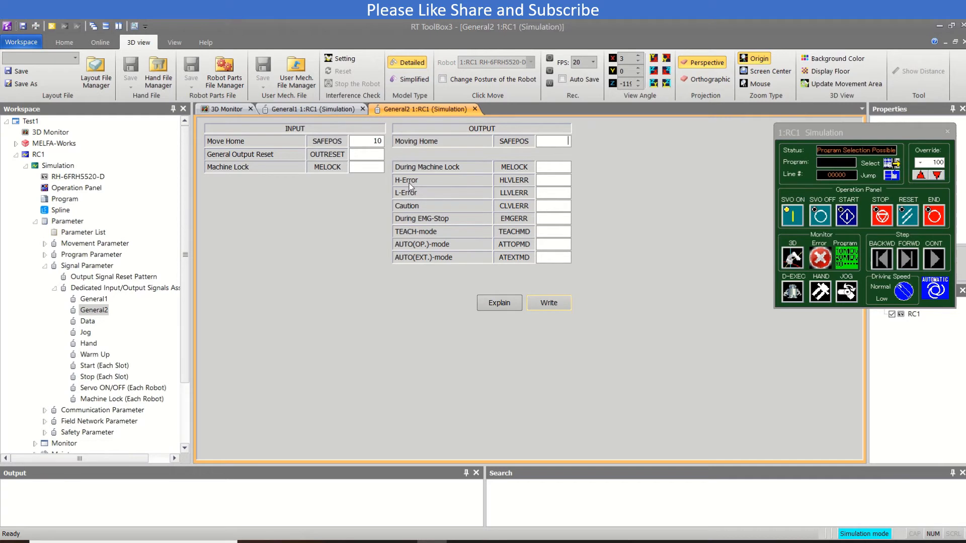
mouse_move(497, 188)
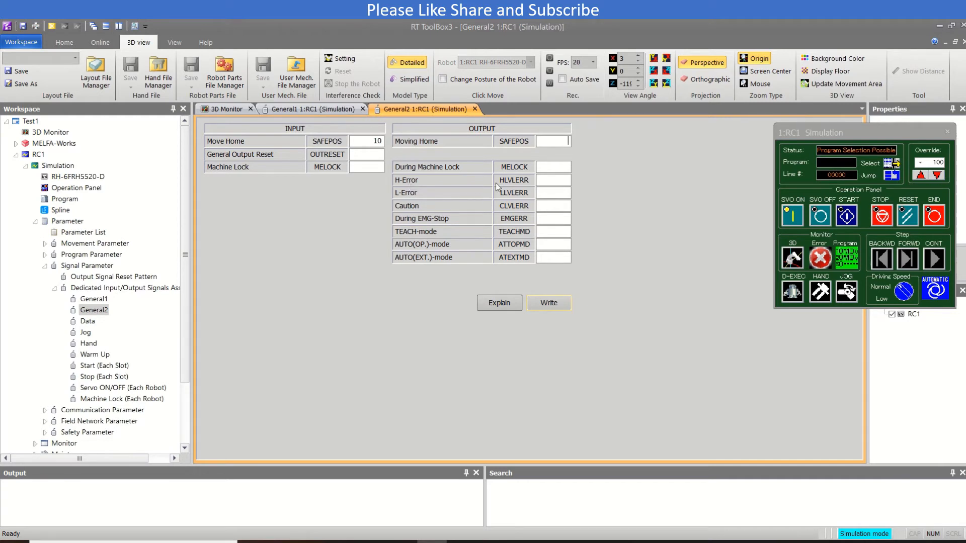
left_click(552, 179)
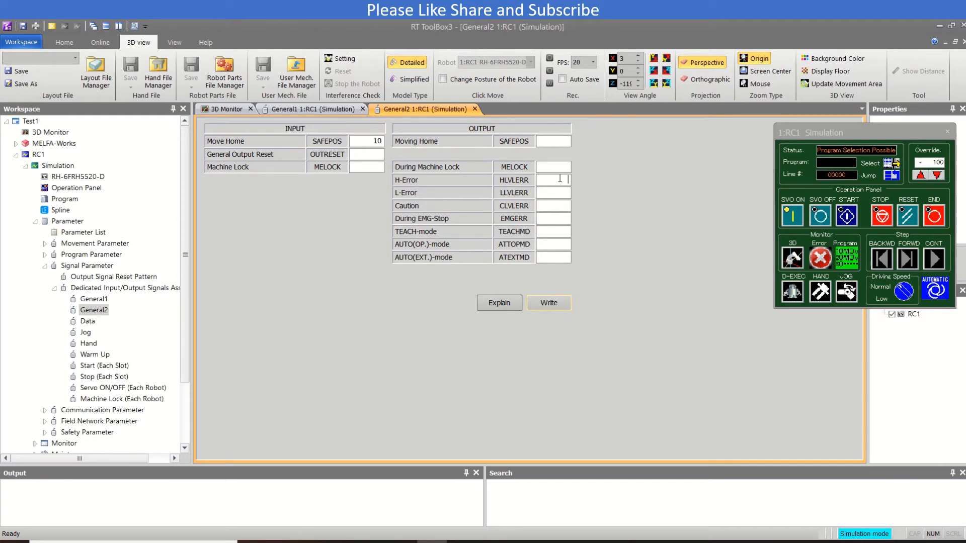
mouse_move(562, 196)
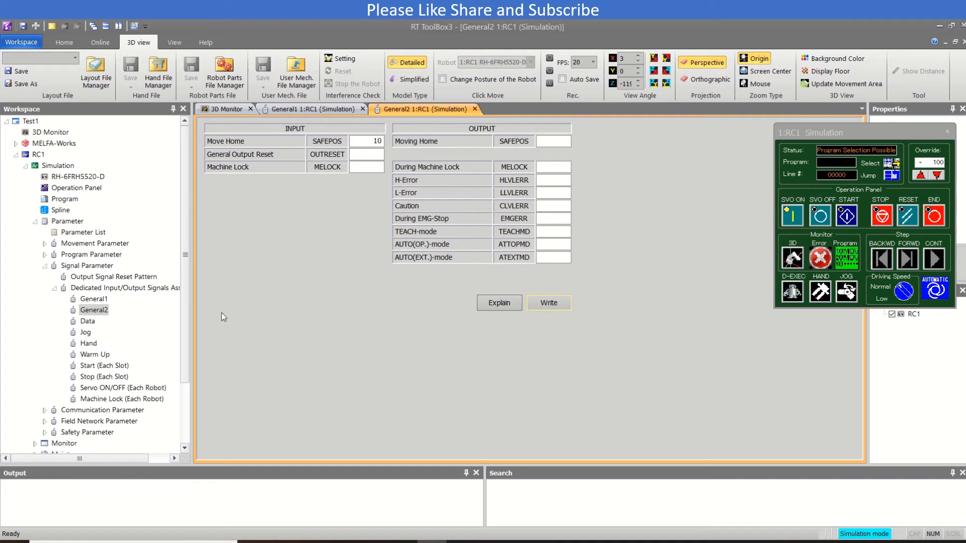
Scroll the Workspace tree to Field Network Parameter and open RC1's CC-Link settings
left_click(95, 299)
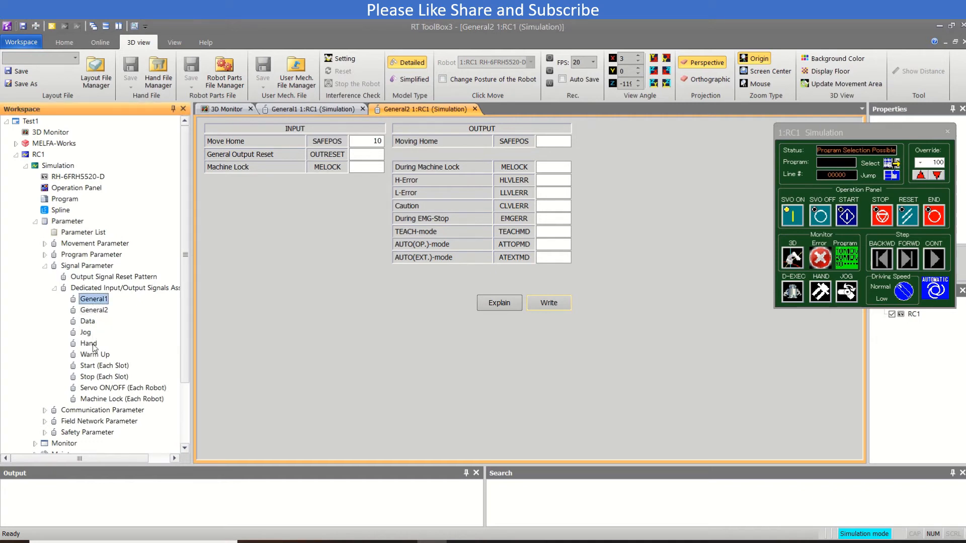
left_click(122, 398)
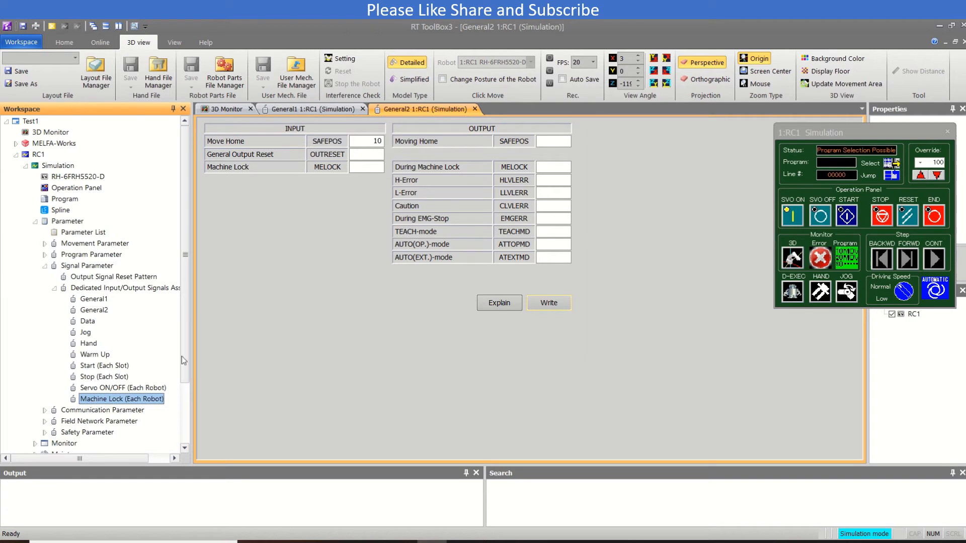
scroll("down", 3)
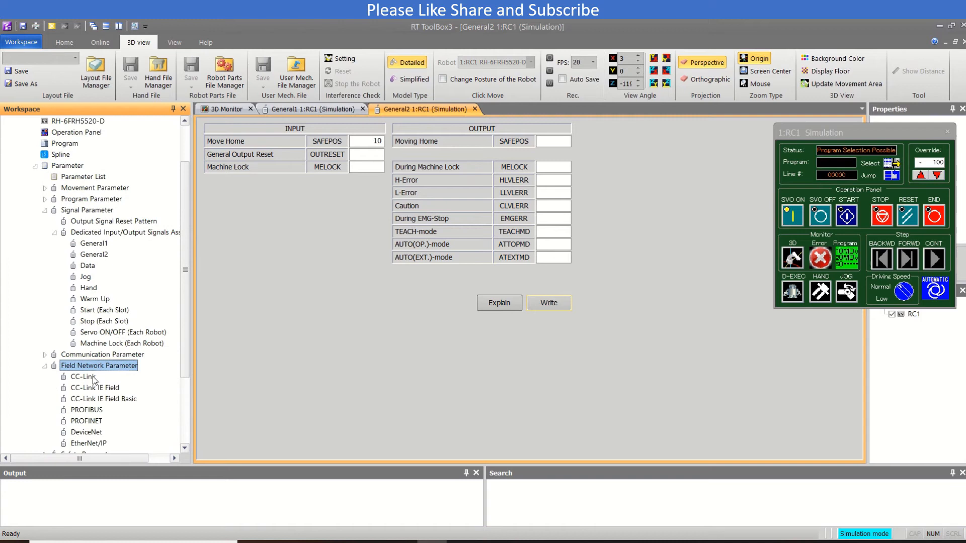
left_click(83, 376)
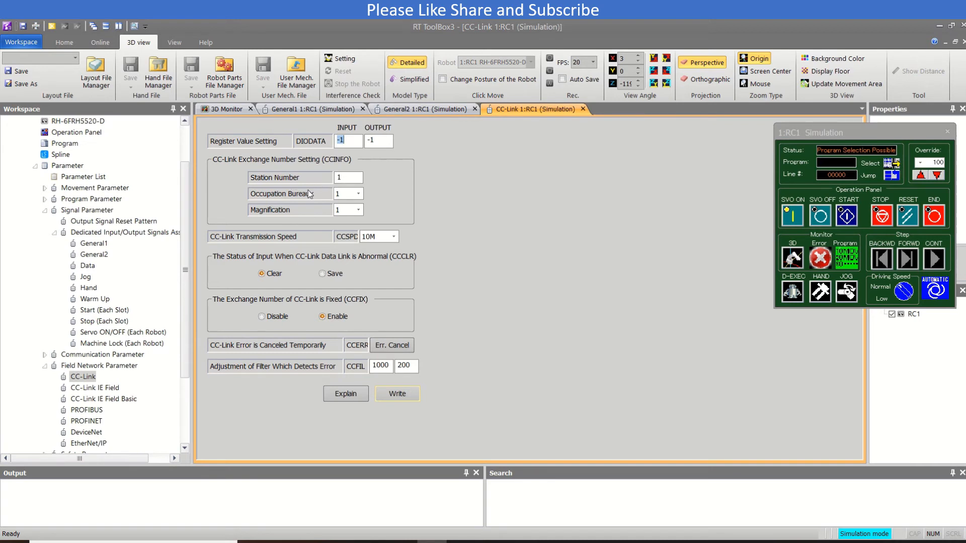
Keep CC-Link magnification at 1 and speed at 10M, then open CC-Link IE Field Basic
left_click(360, 193)
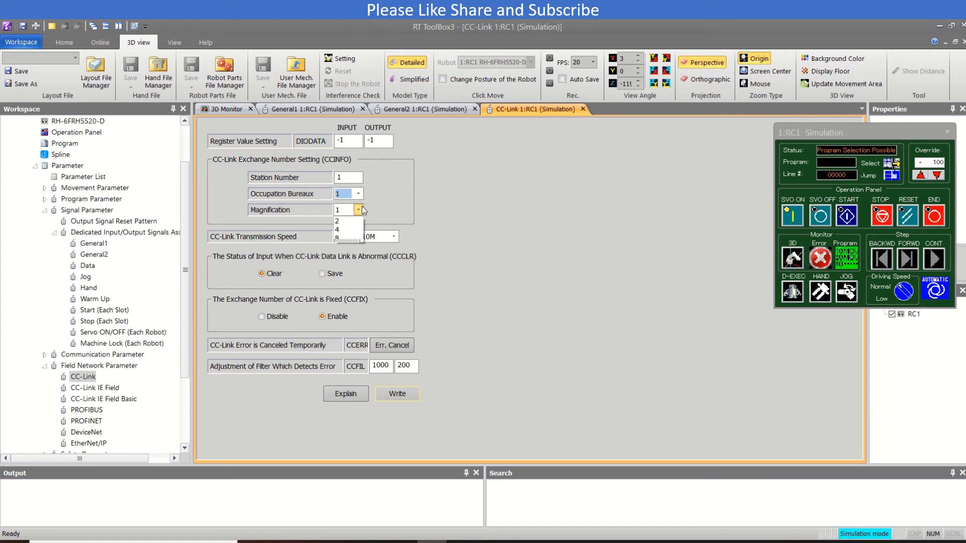
left_click(336, 209)
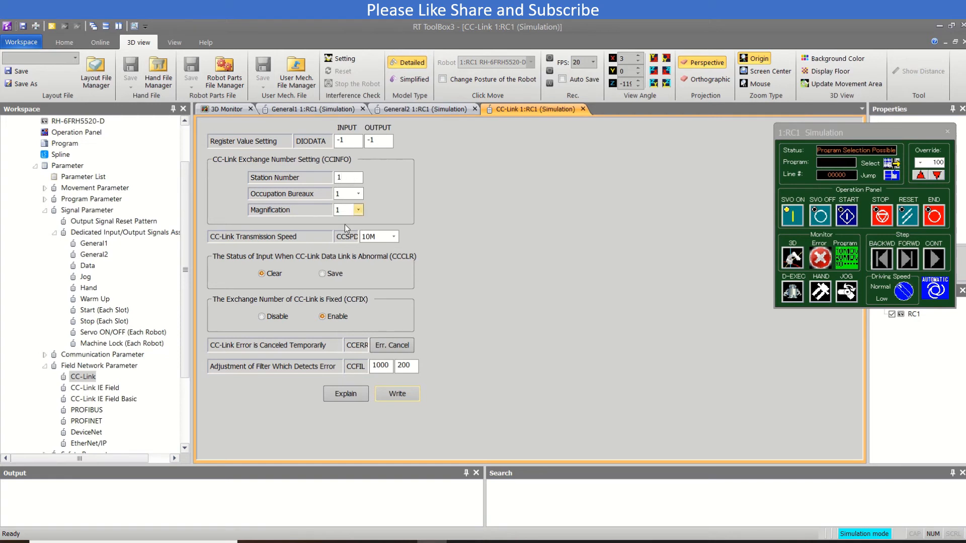
left_click(393, 236)
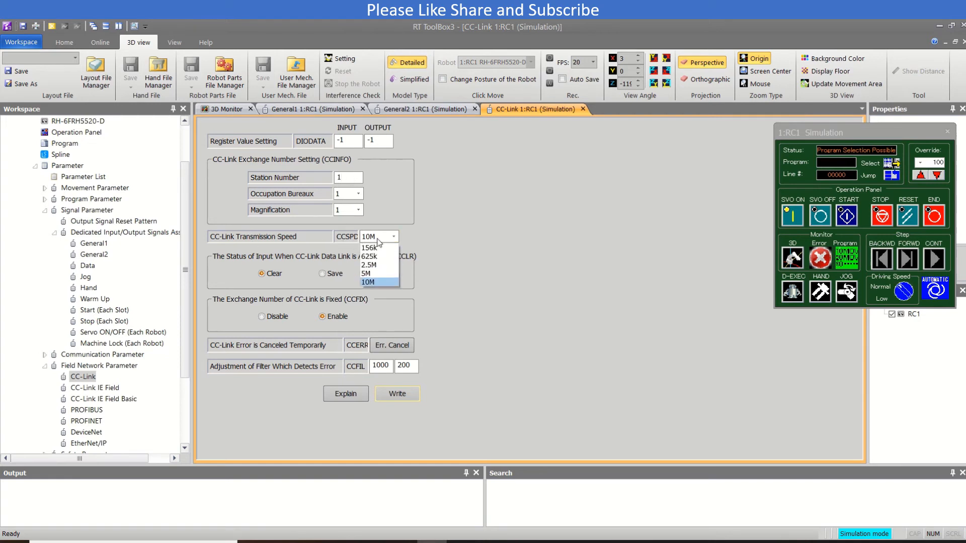
left_click(368, 282)
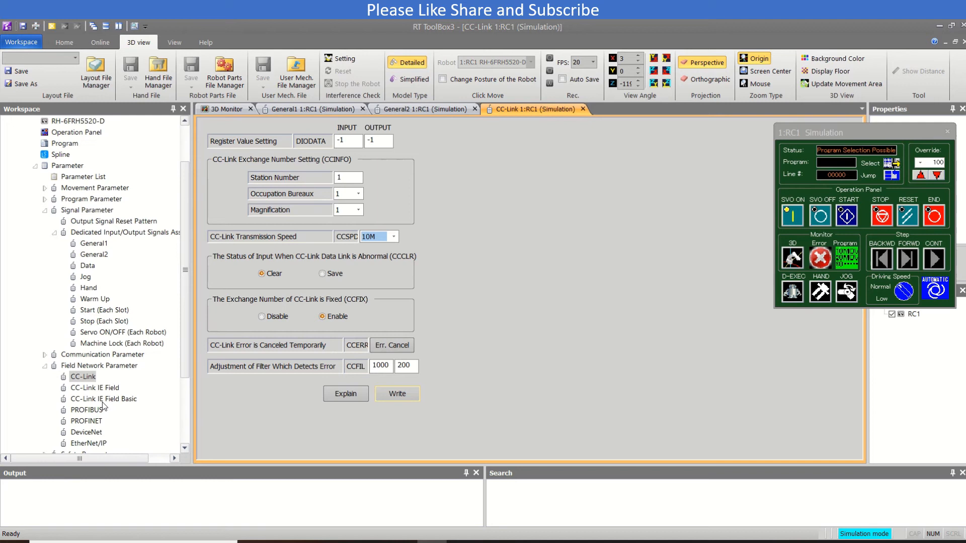
left_click(104, 399)
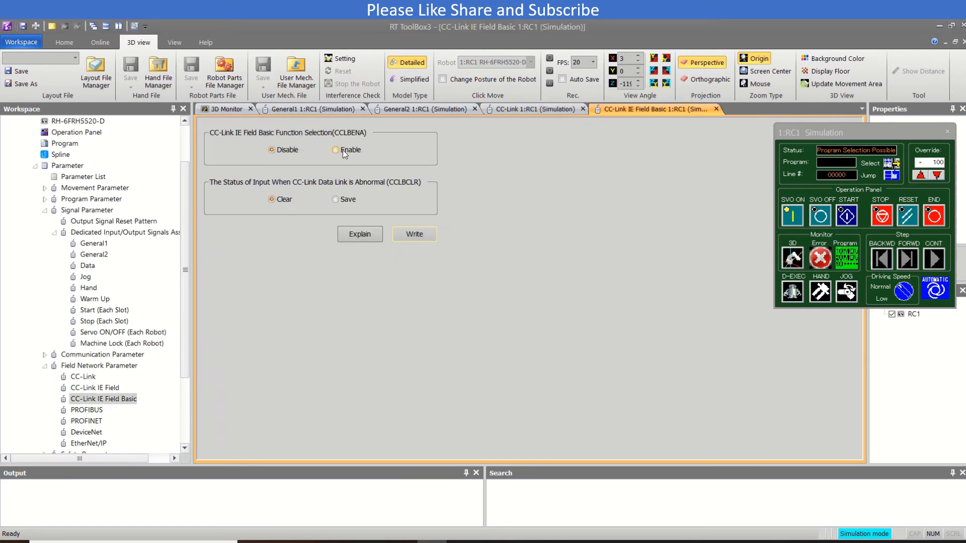
Enable CCLBENA for CC-Link IE Field Basic and go back to General1
left_click(335, 150)
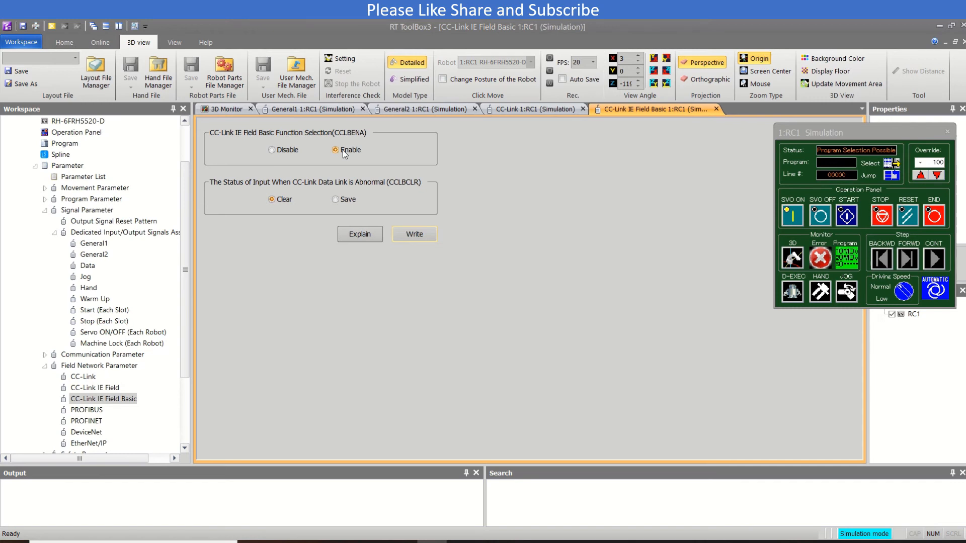
left_click(310, 109)
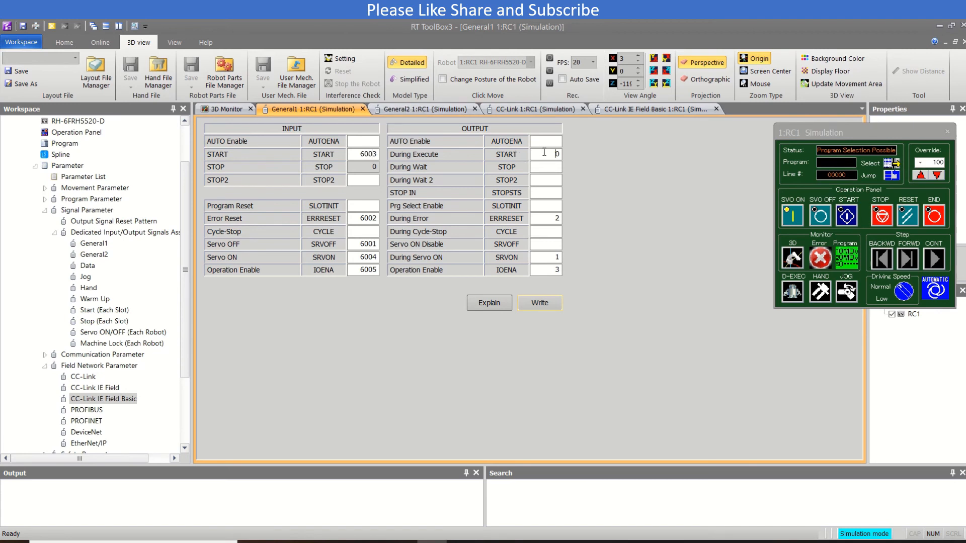
Set General1 outputs to 6000, 6002, 6001, 6003 and write to RC1, declining restart
type("6000")
left_click(546, 258)
type("6001")
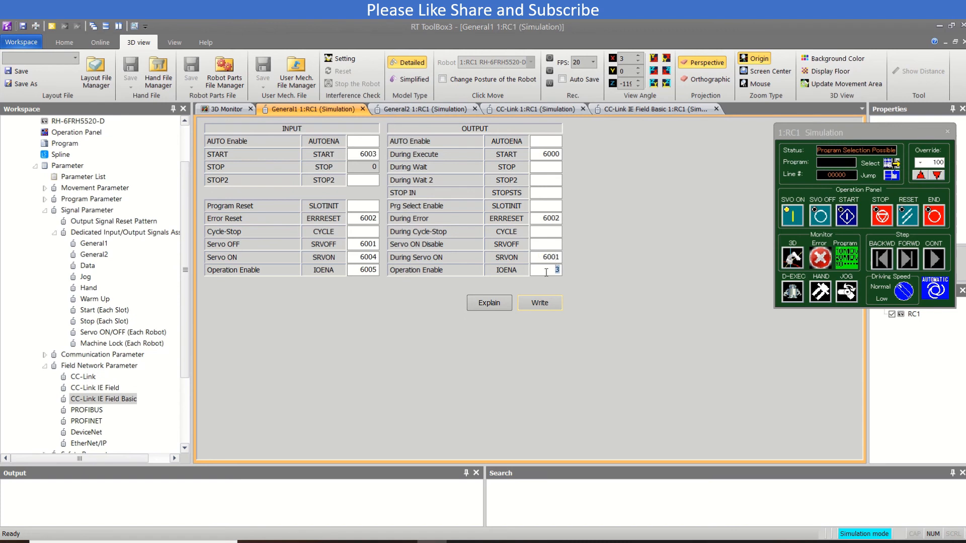
left_click(539, 303)
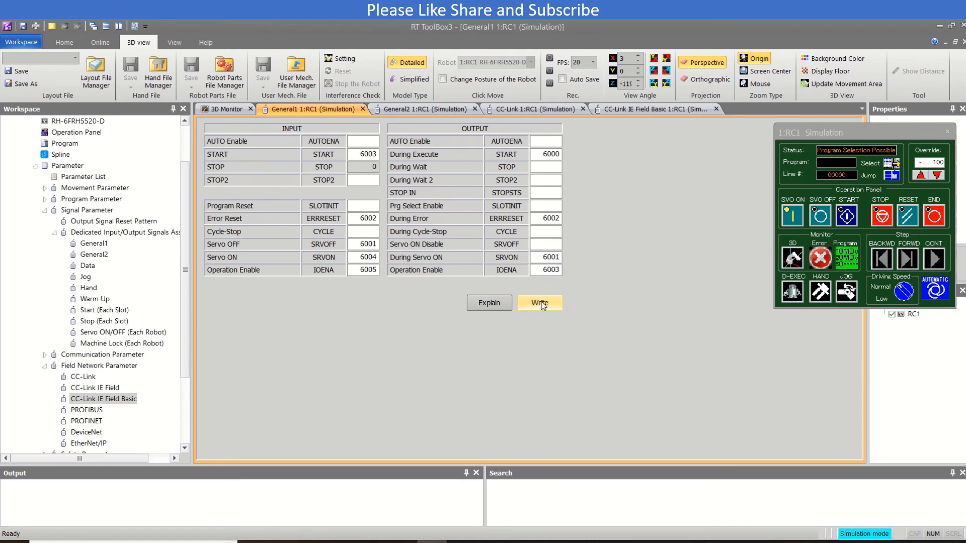
left_click(539, 302)
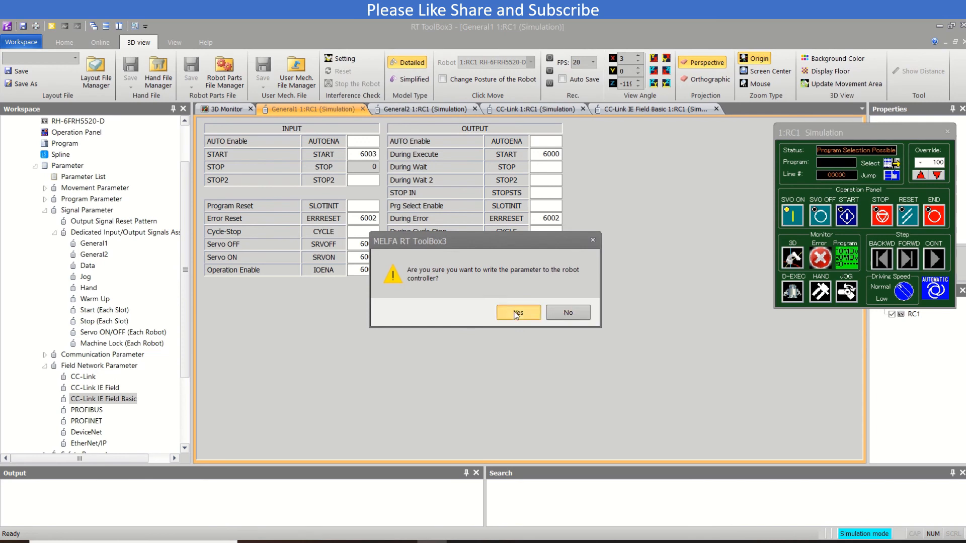
left_click(518, 312)
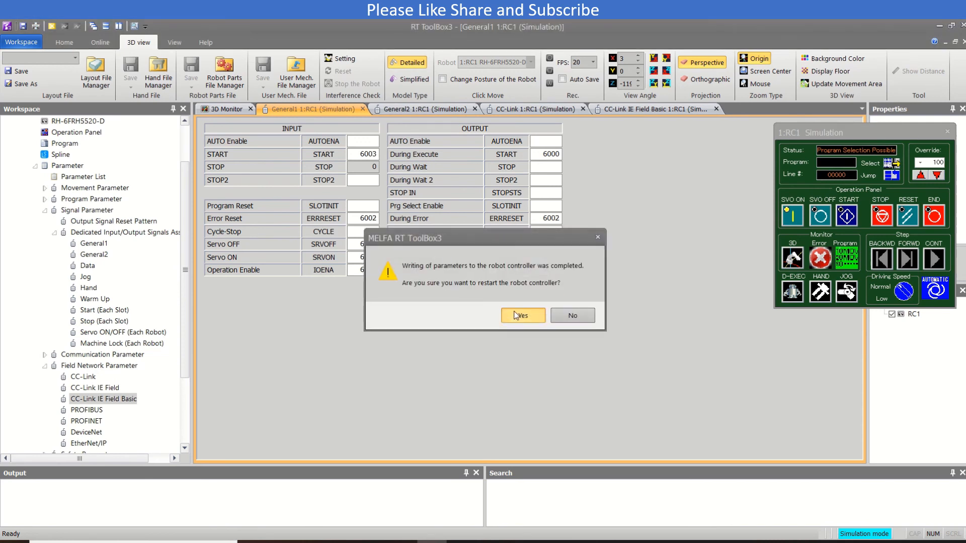
left_click(522, 315)
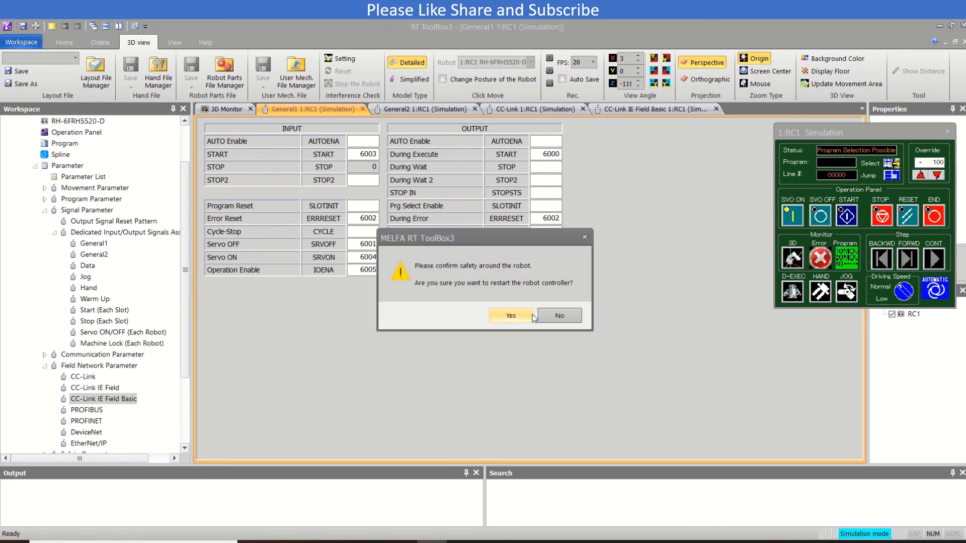
mouse_move(558, 315)
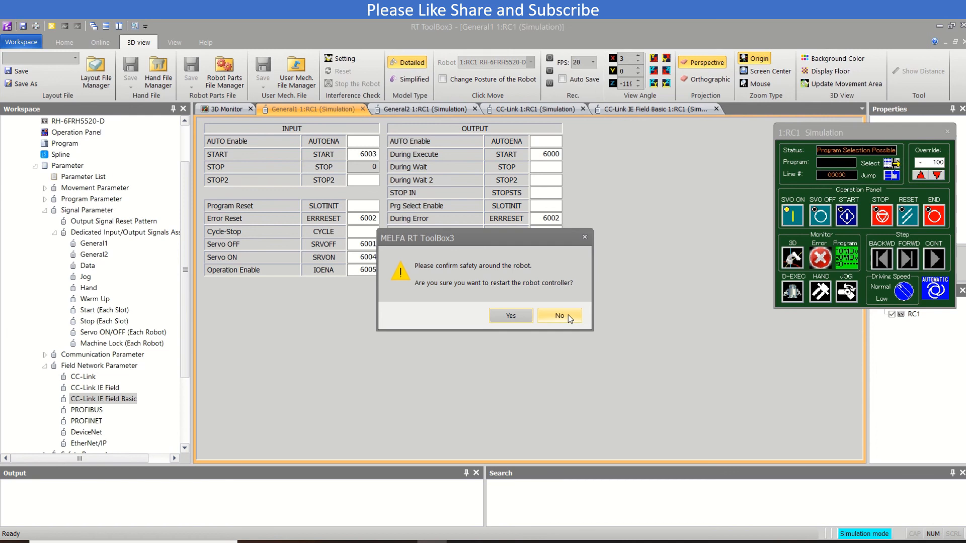
left_click(557, 315)
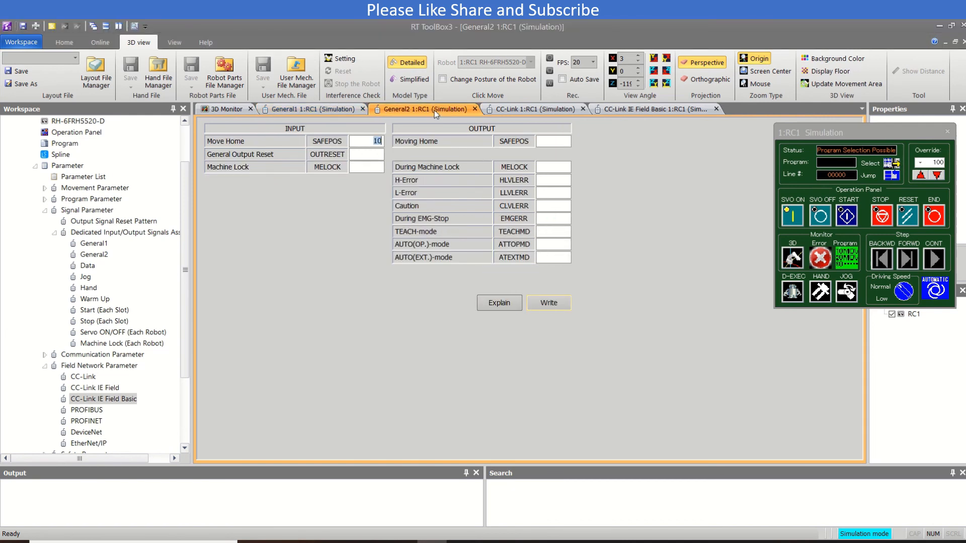
Enter 6010 for General2's SAFEPOS Move Home input, write to RC1, and skip restart
left_click(368, 140)
type("6010")
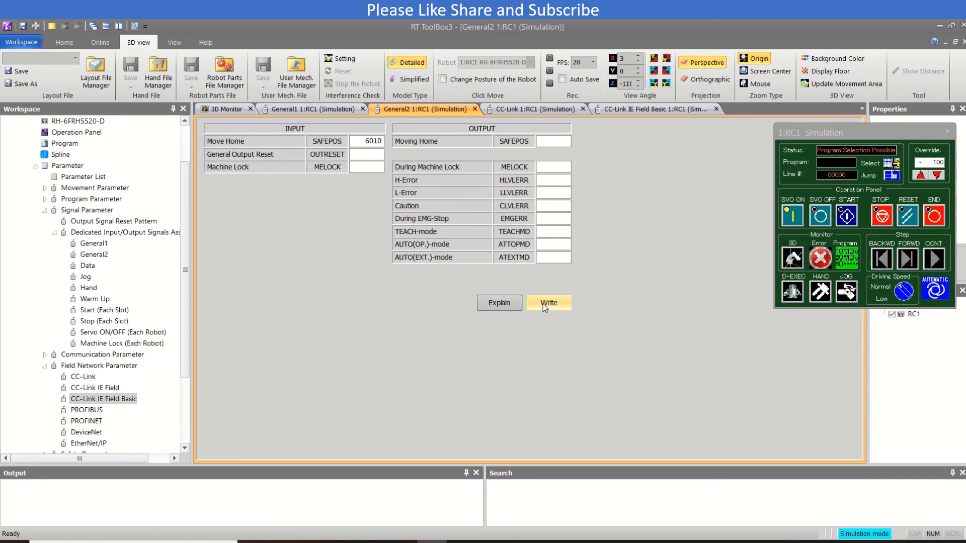
left_click(547, 302)
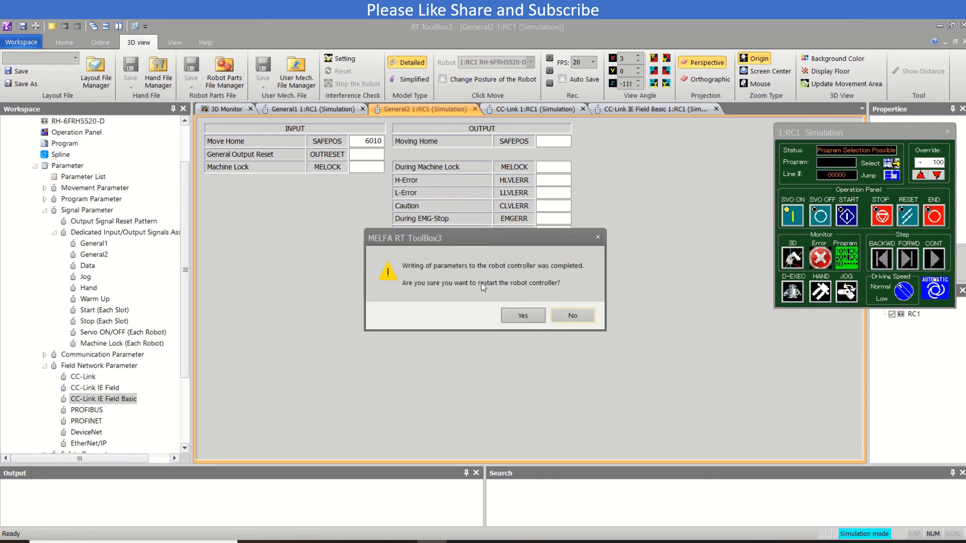
left_click(572, 314)
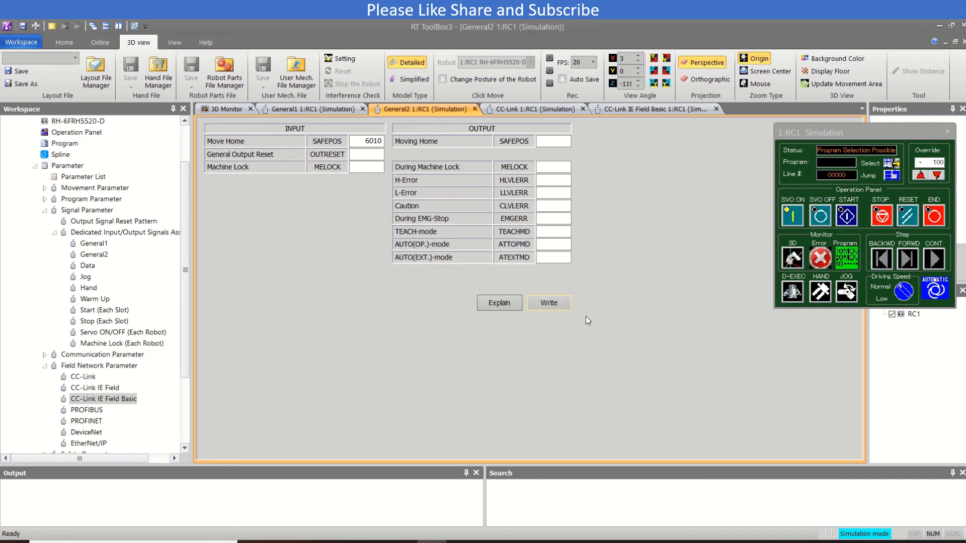